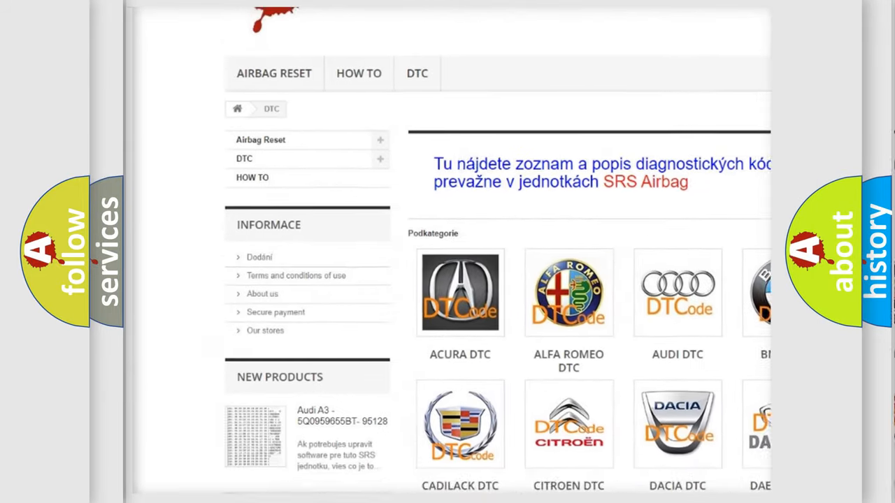
scroll(down, 3)
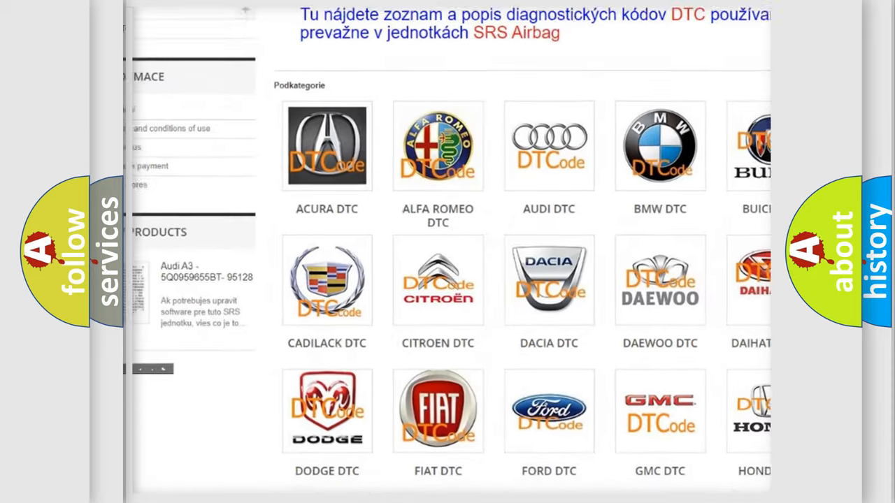
scroll(down, 3)
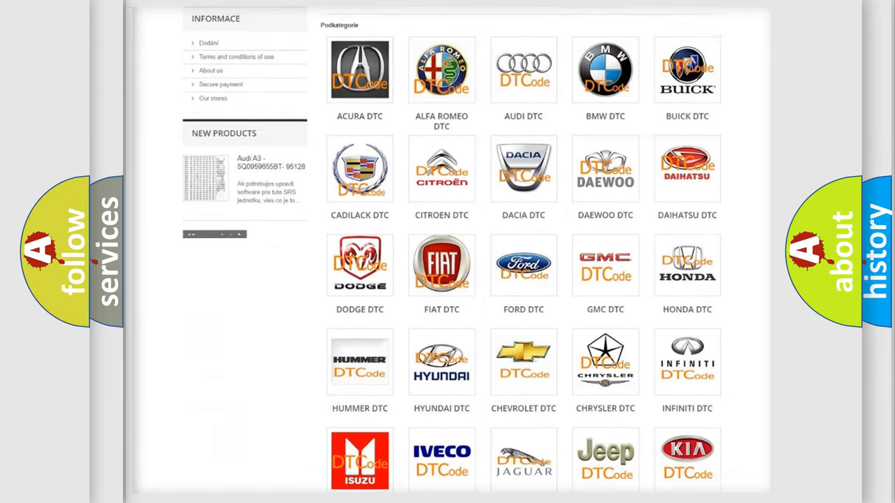
scroll(down, 3)
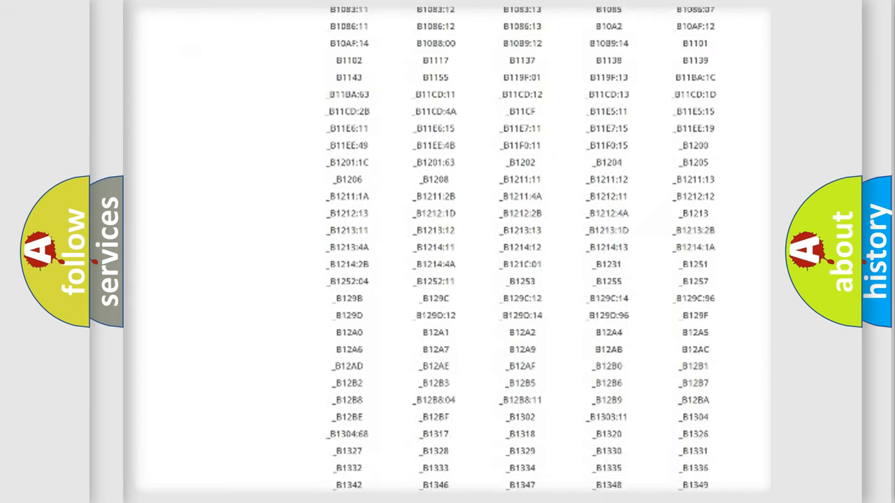
scroll(down, 3)
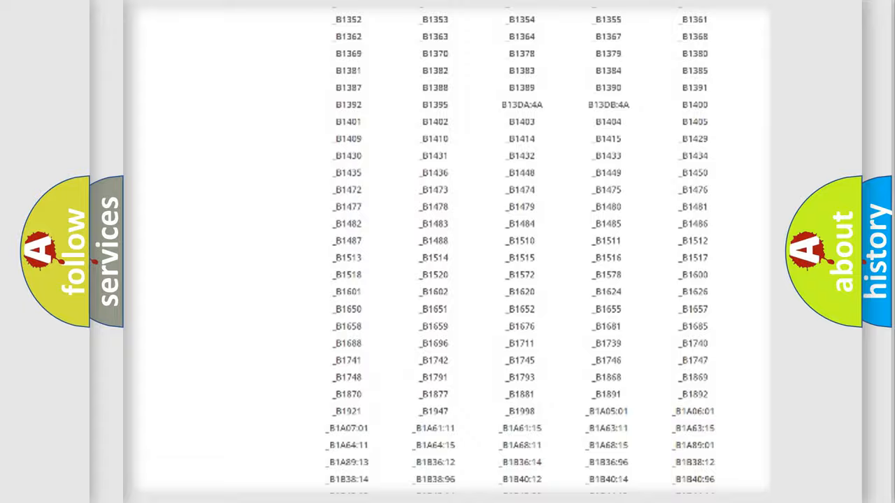